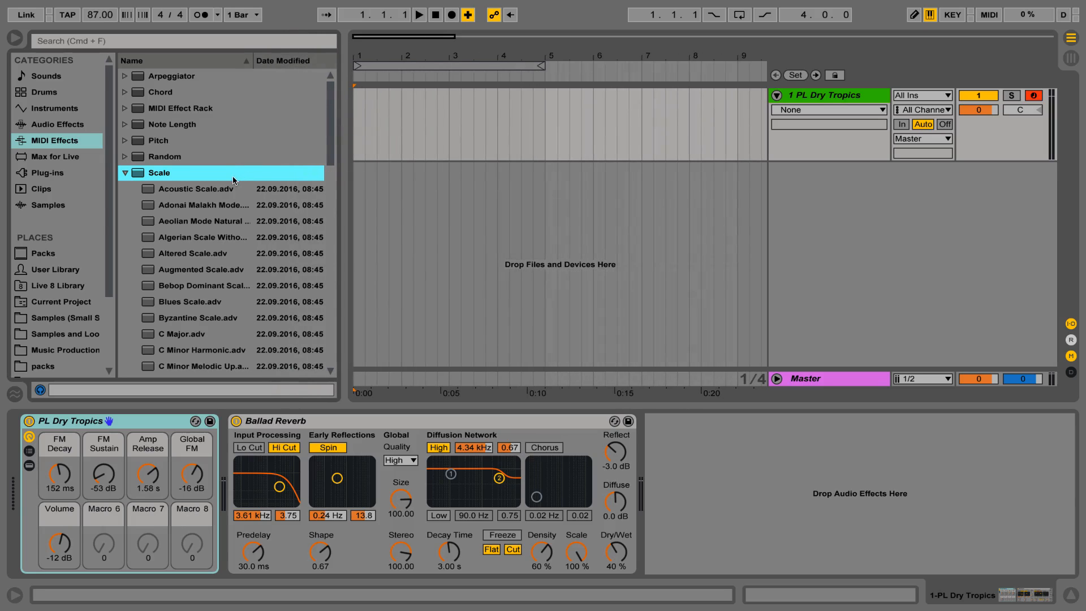
Add a default Scale MIDI effect ahead of PL Dry Tropics on the track.
left_click(125, 172)
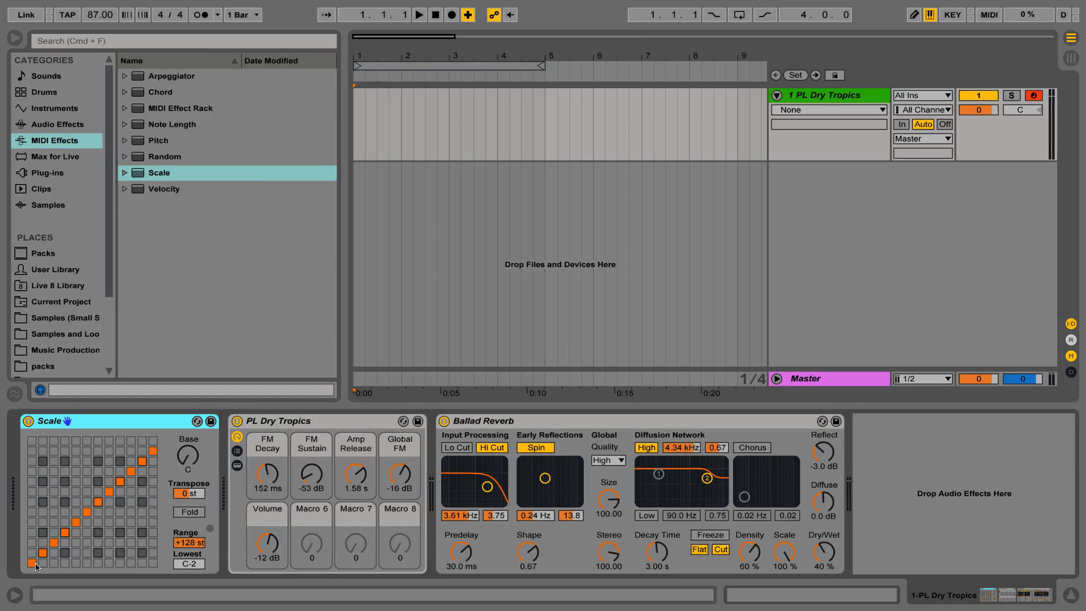
Hide the browser to widen the arrangement view.
left_click(124, 172)
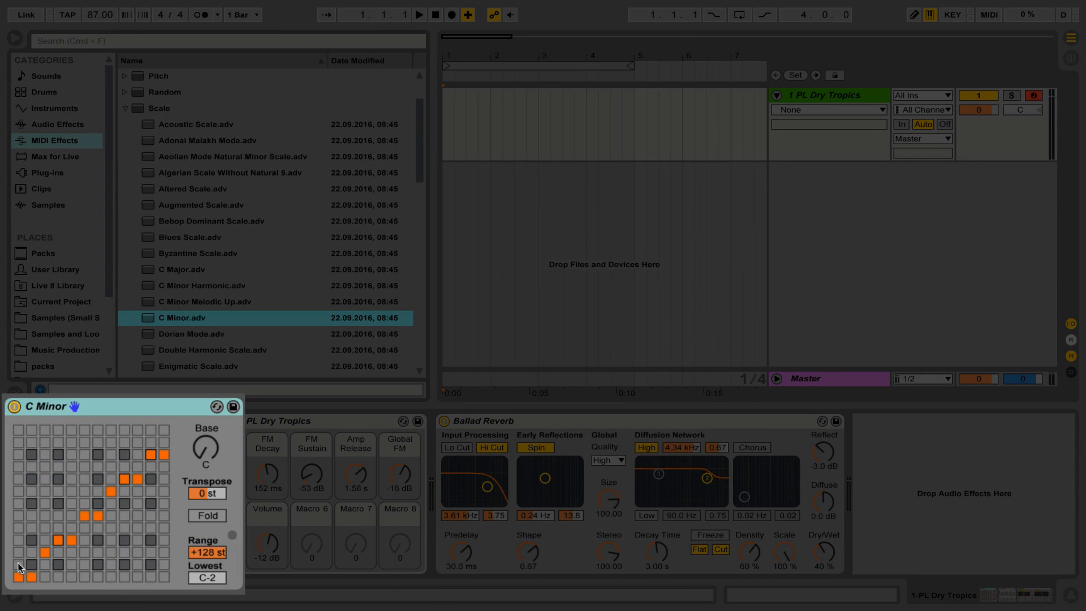
mouse_move(24, 555)
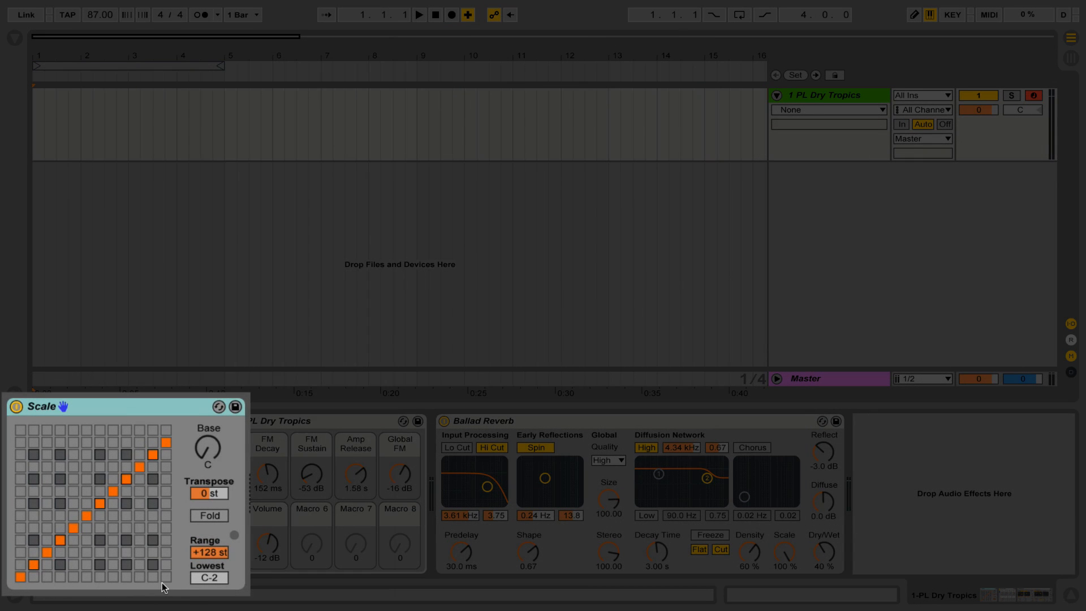
mouse_move(13, 580)
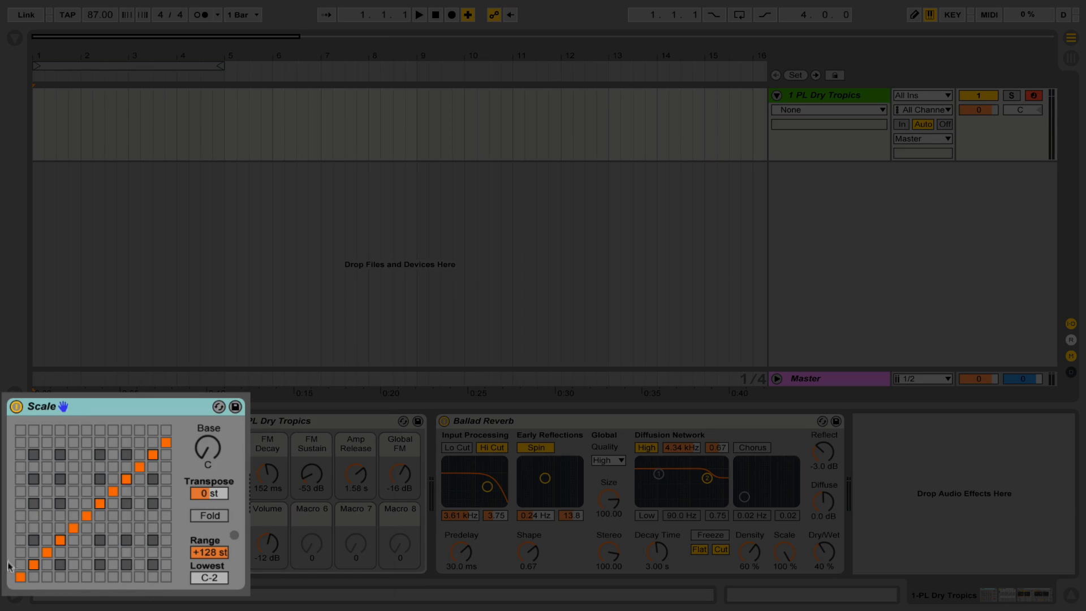
mouse_move(12, 452)
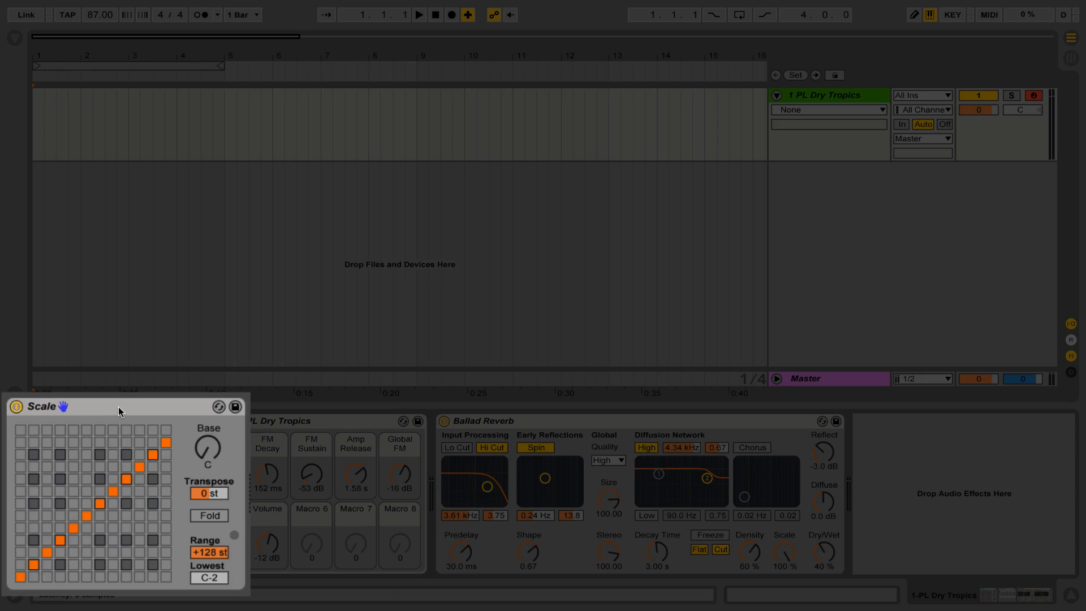
Select the Scale device and remap its lowest grid rows so low notes map to C.
left_click(829, 109)
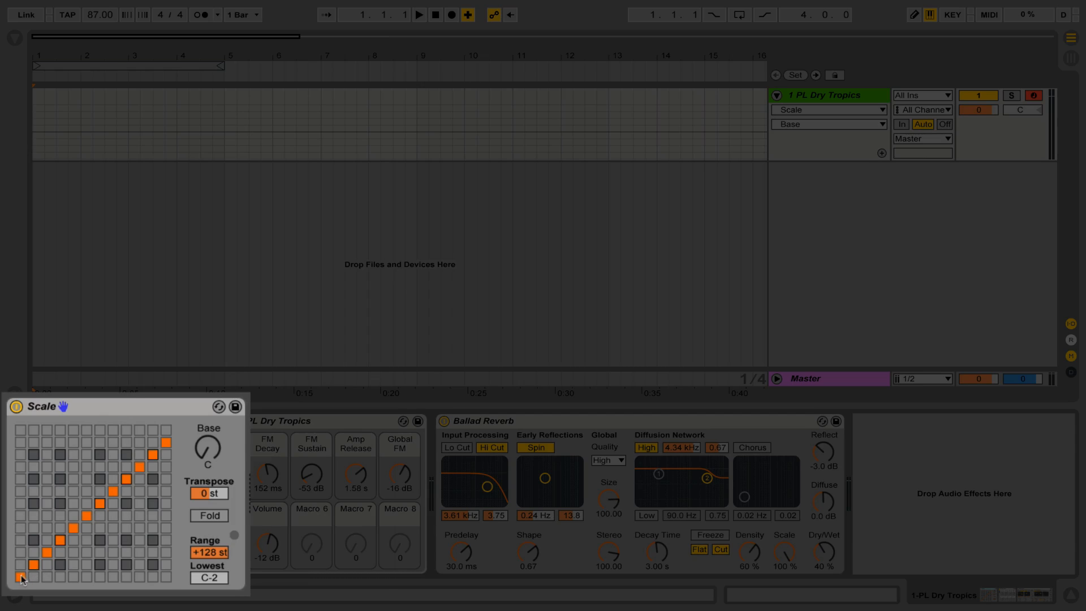
mouse_move(39, 584)
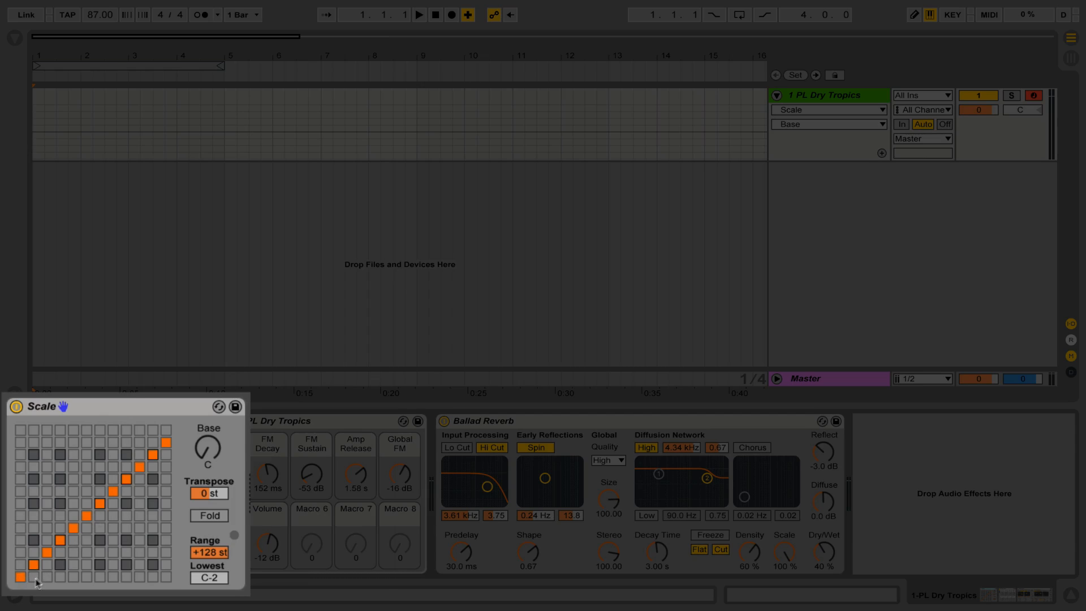
left_click(32, 564)
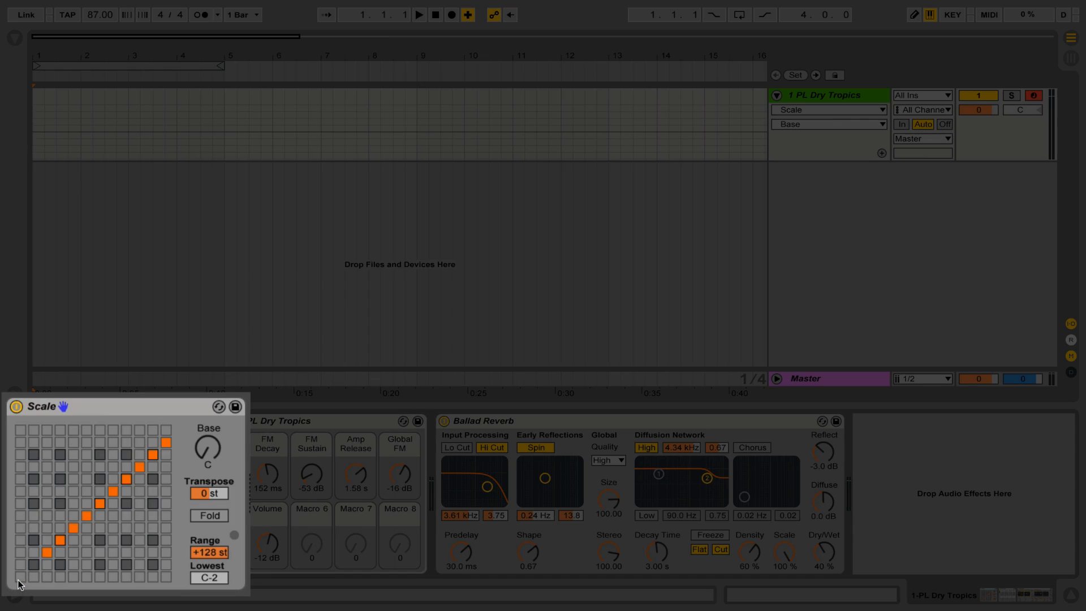
left_click(32, 564)
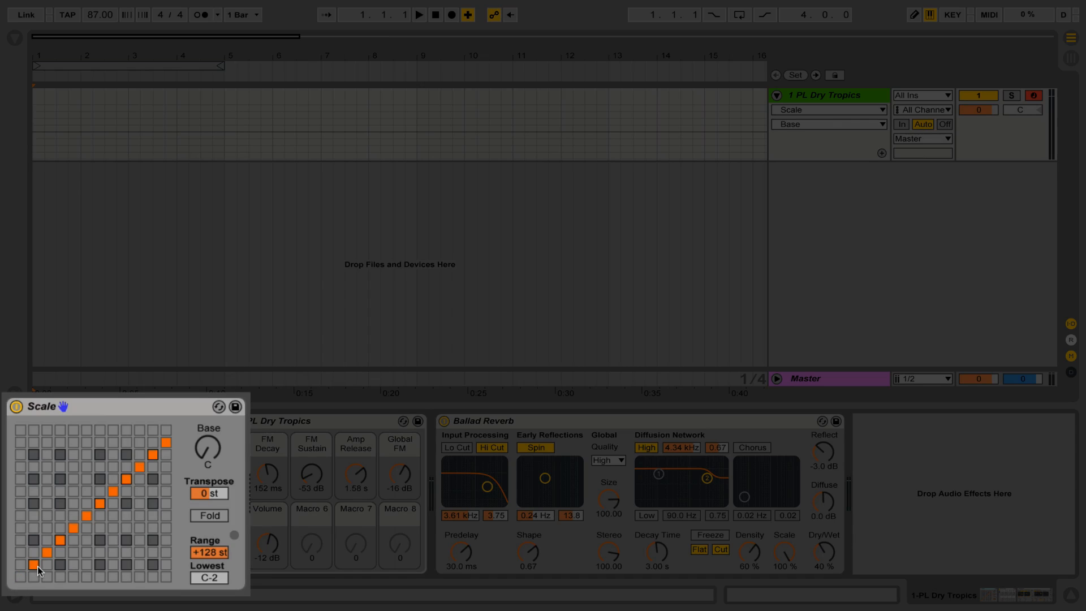
mouse_move(159, 474)
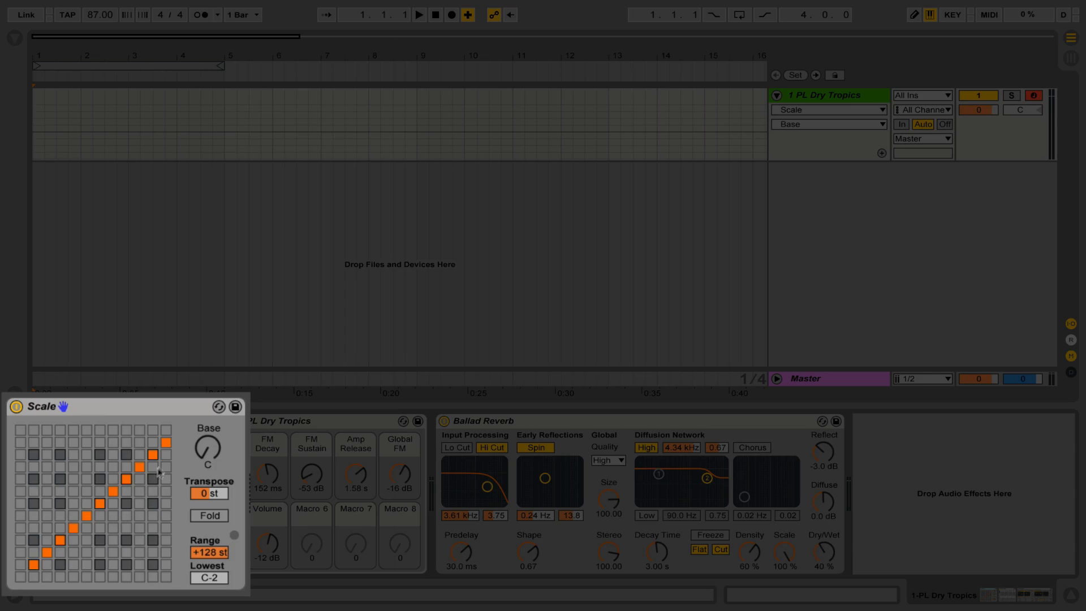
mouse_move(20, 582)
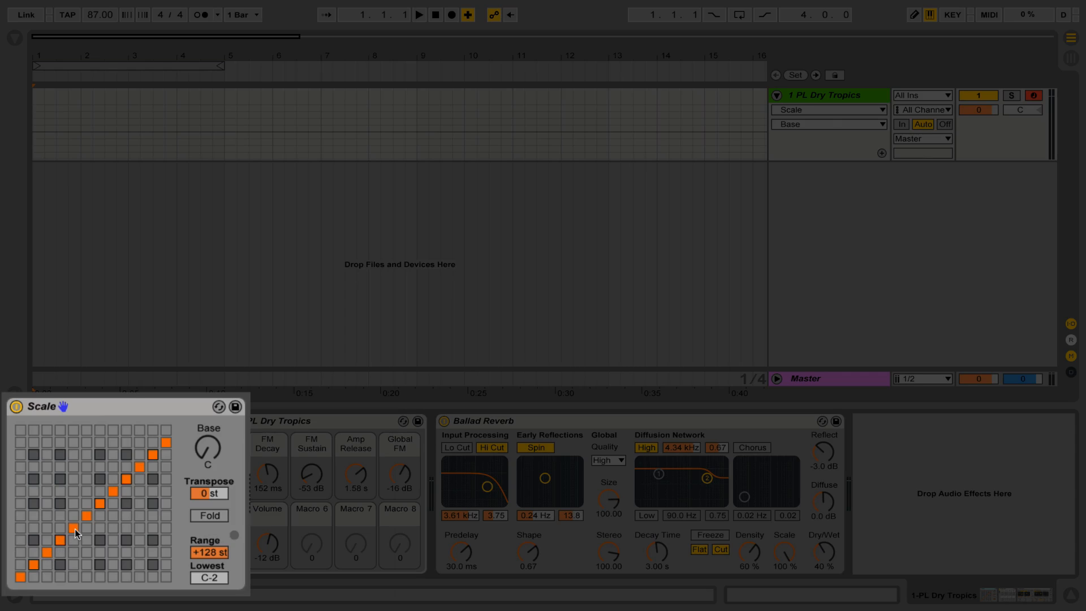
left_click(82, 519)
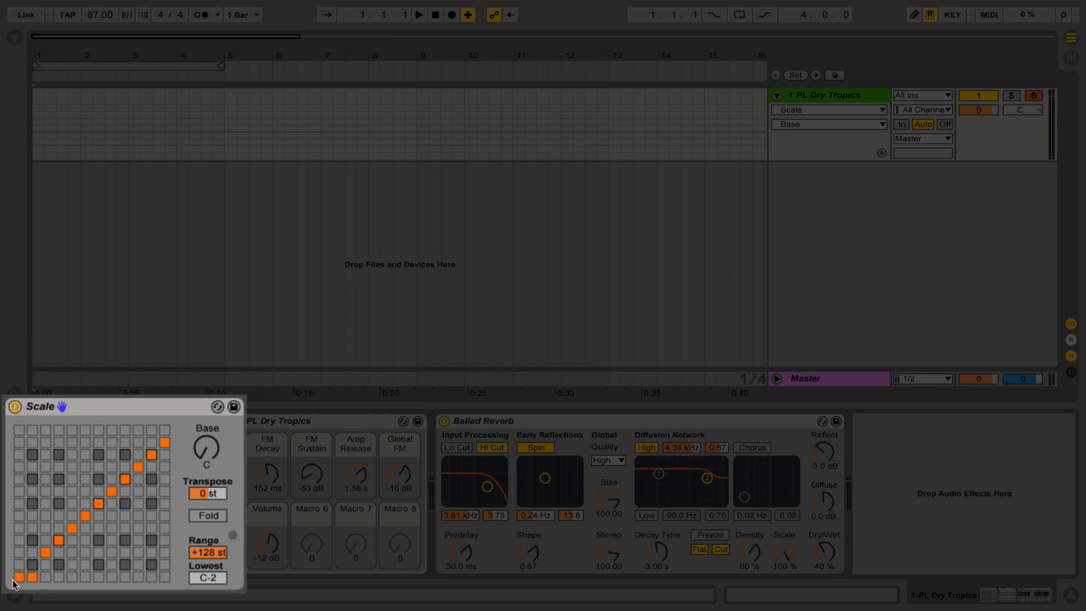
mouse_move(33, 573)
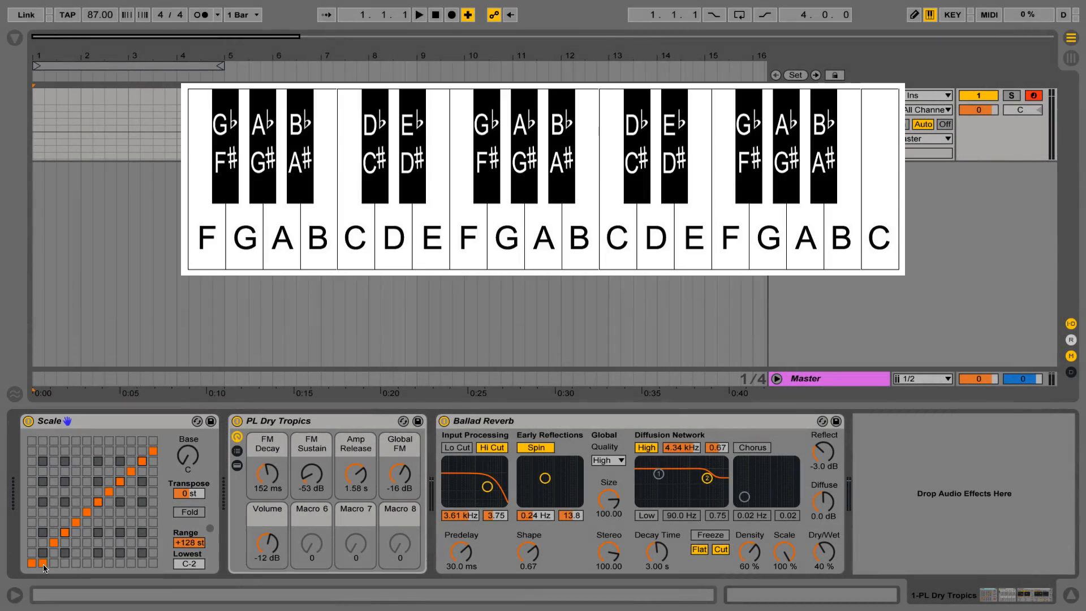
Remap the two bottom notes of the Scale grid to different pitches.
left_click(355, 238)
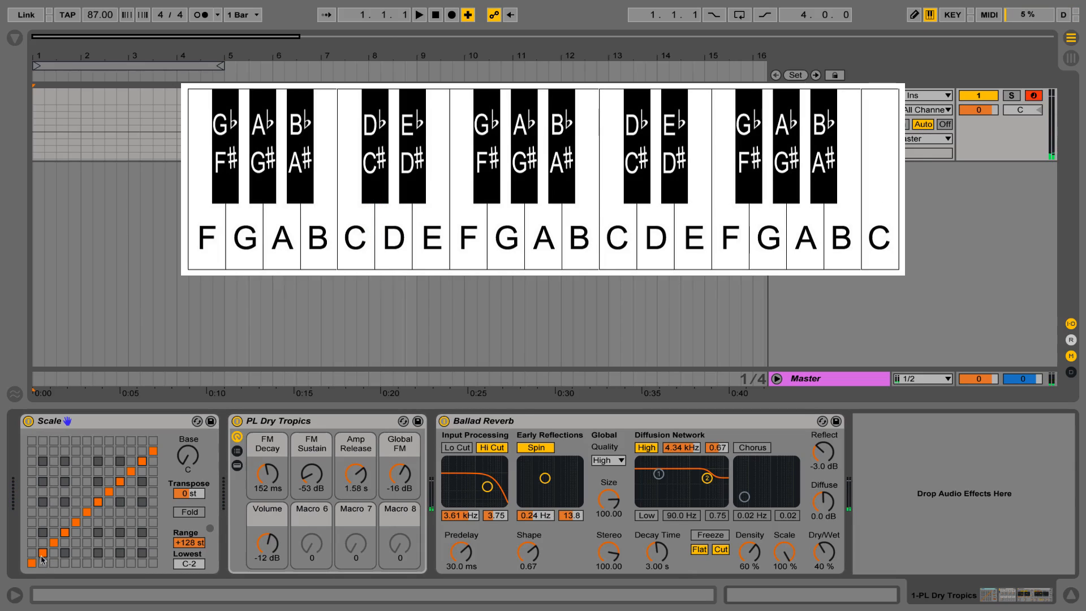
left_click(33, 564)
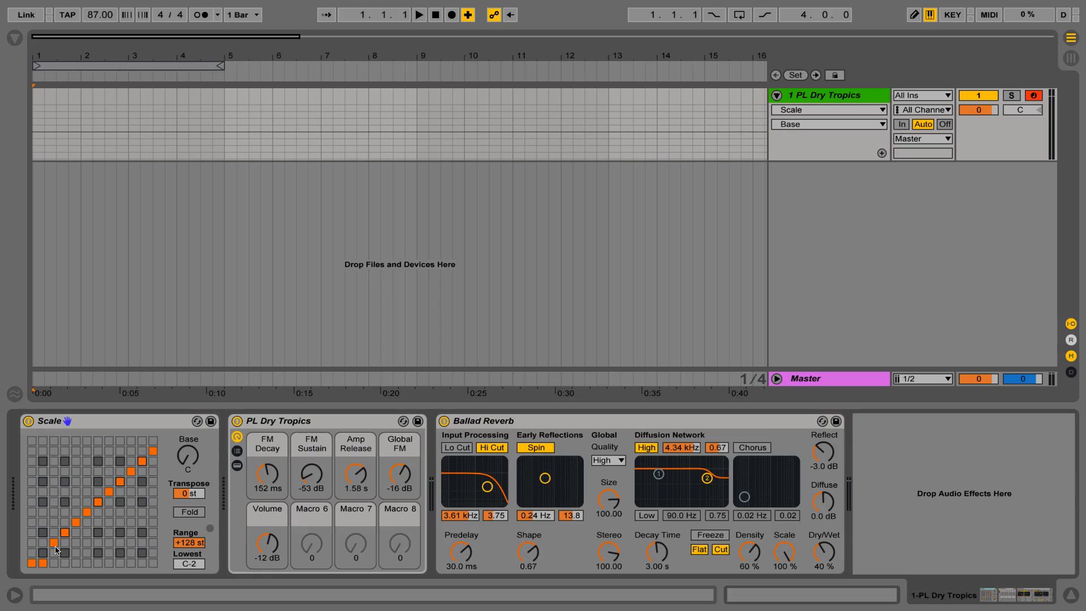
Reopen the browser on the Scale preset folder and scroll to C Minor.adv.
left_click(42, 553)
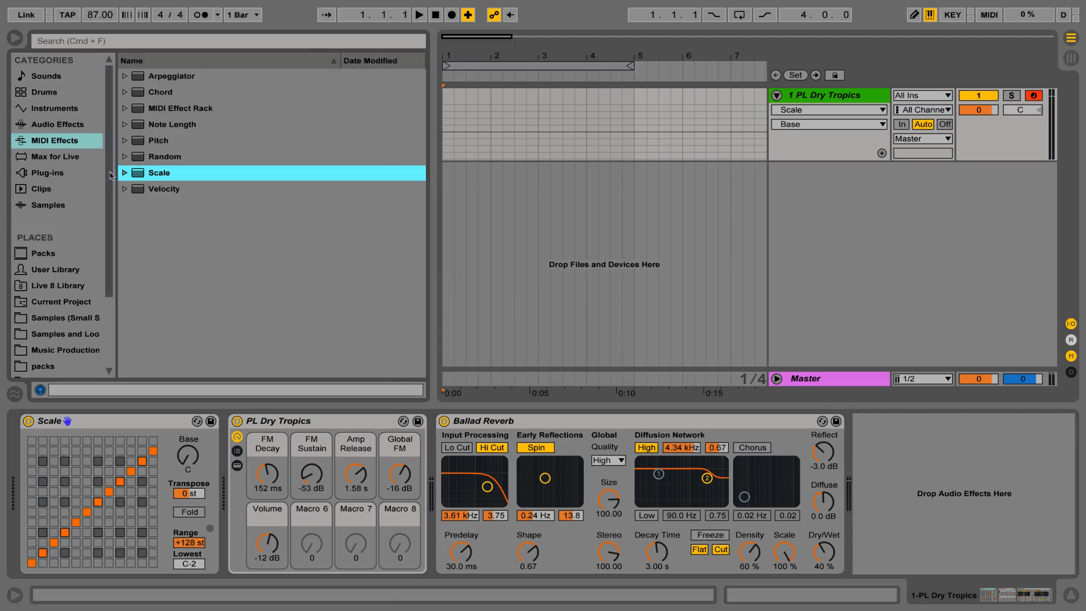
left_click(124, 172)
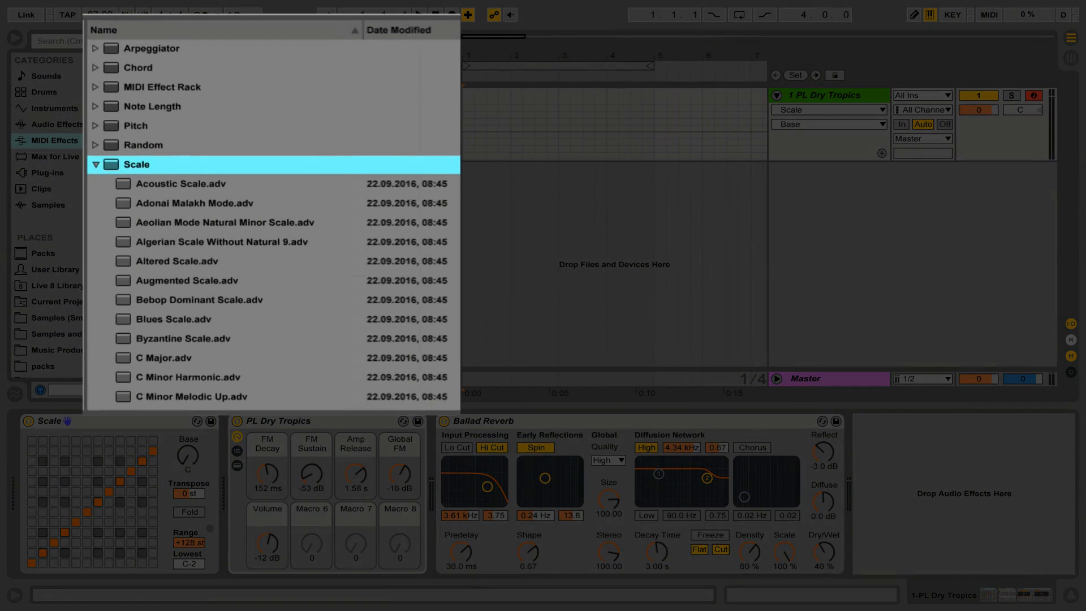
scroll("down", 3)
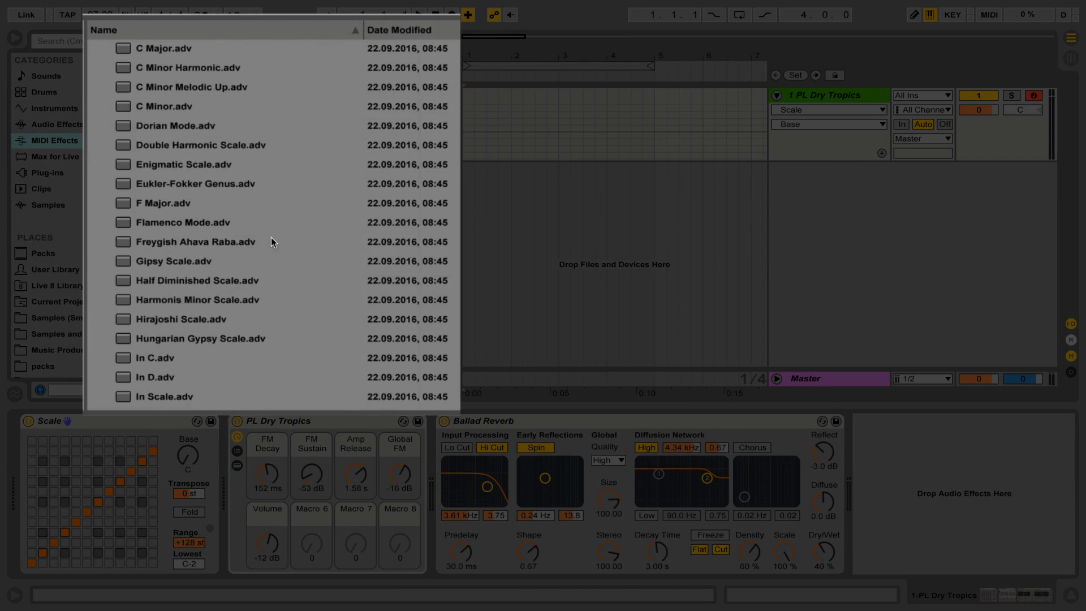
scroll("down", 3)
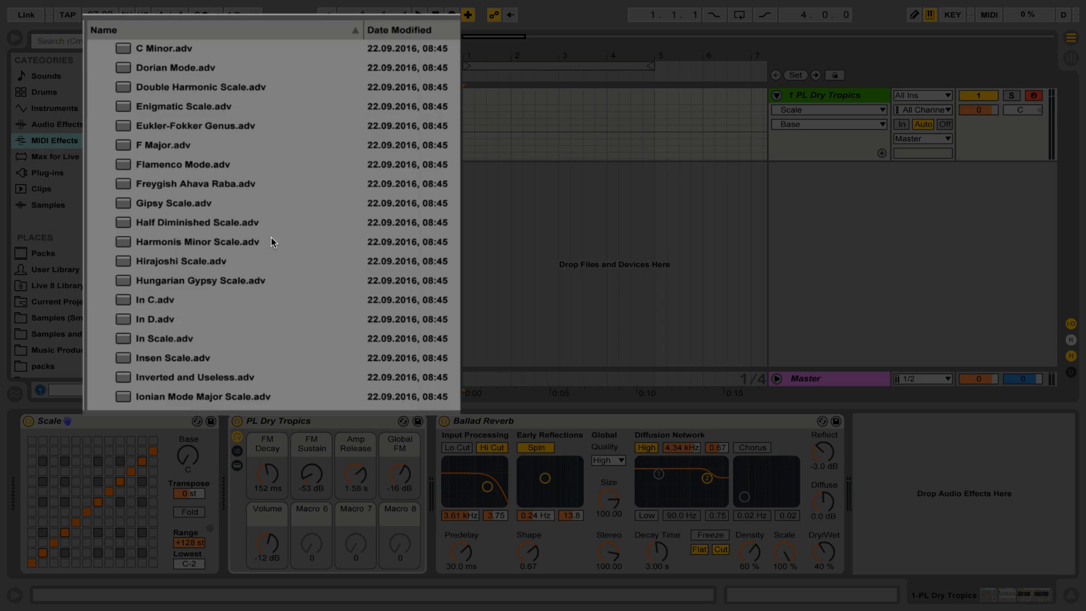
scroll("down", 3)
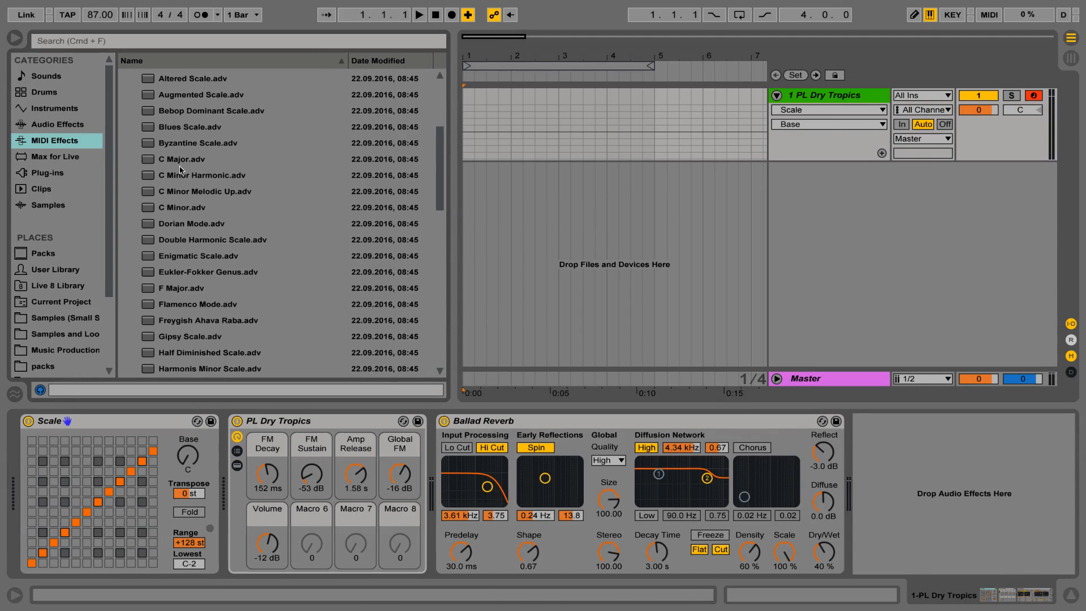
Load the C Minor preset onto the Scale effect, replacing the hand-edited mapping.
left_click(181, 207)
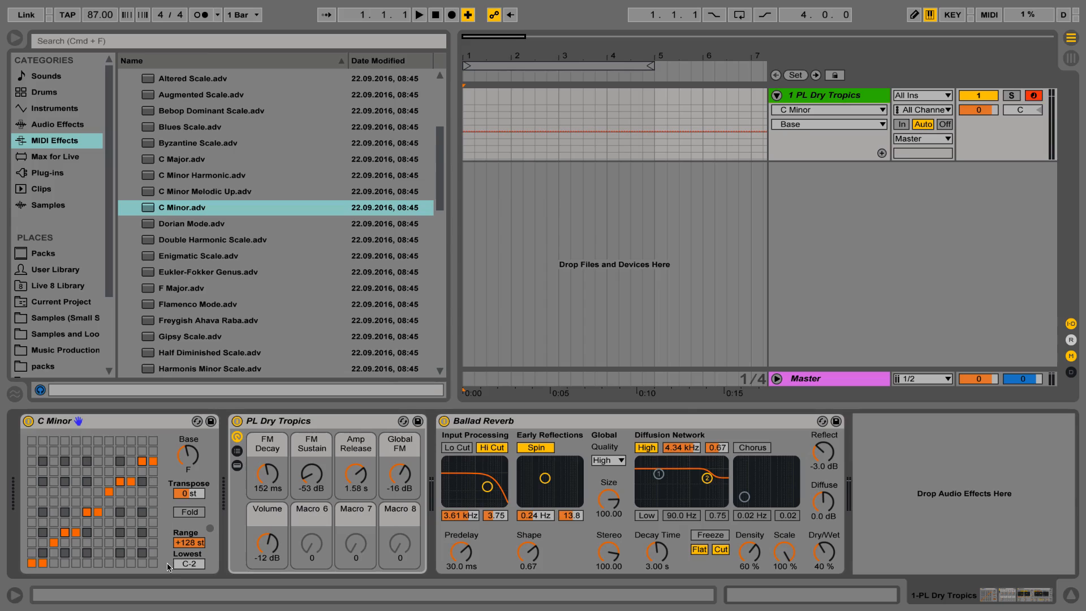
mouse_move(185, 455)
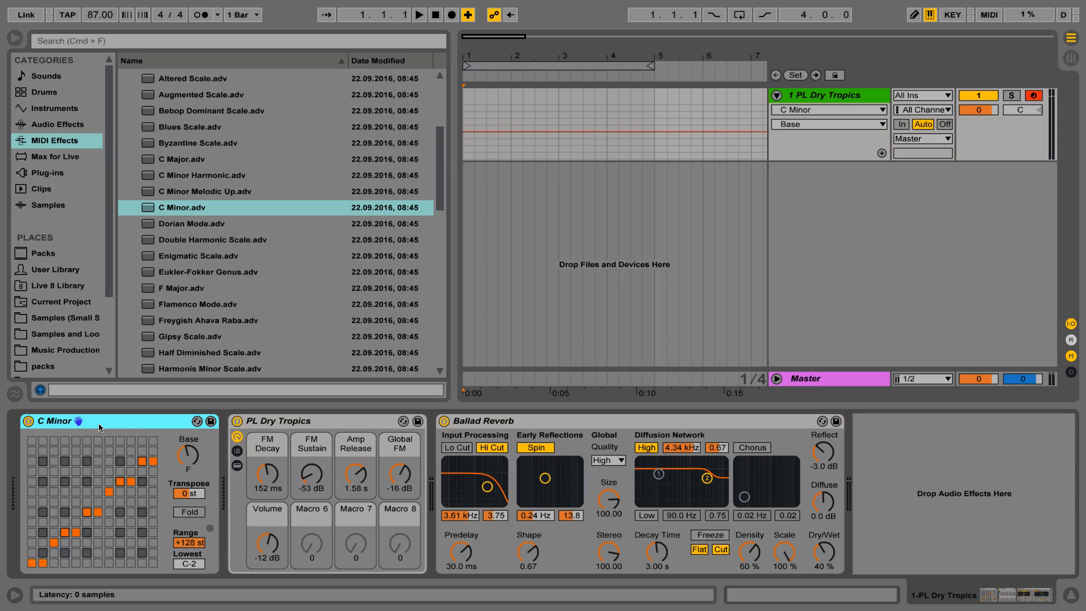
mouse_move(212, 204)
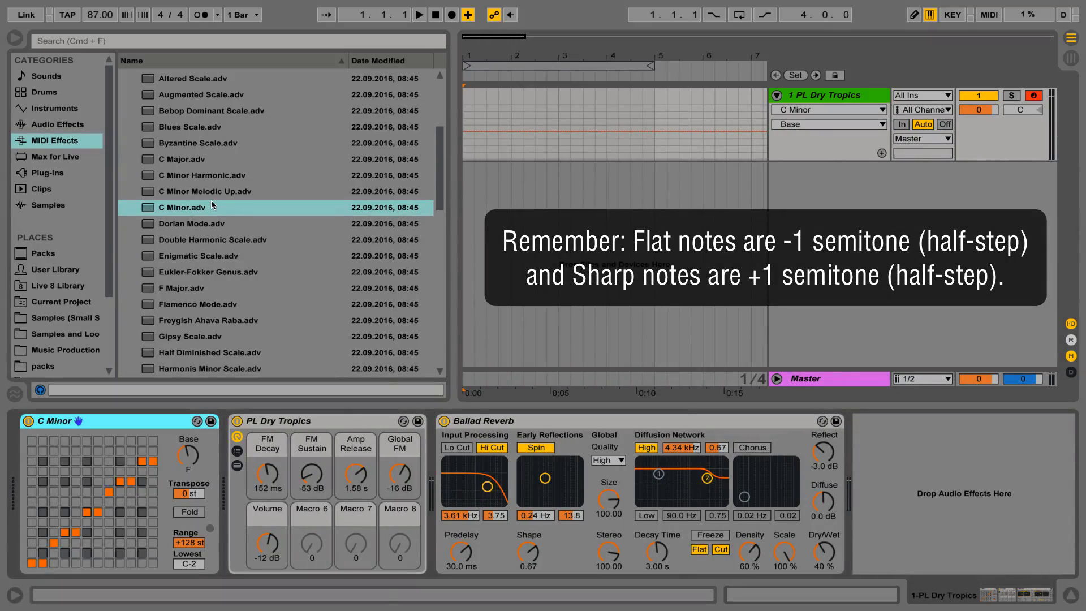
mouse_move(24, 42)
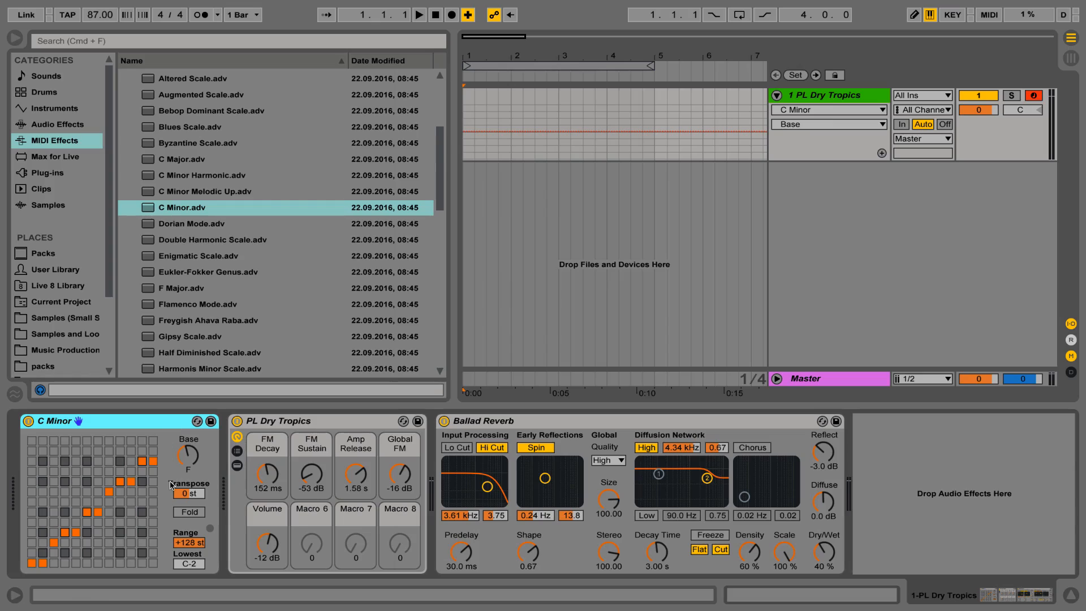
mouse_move(163, 469)
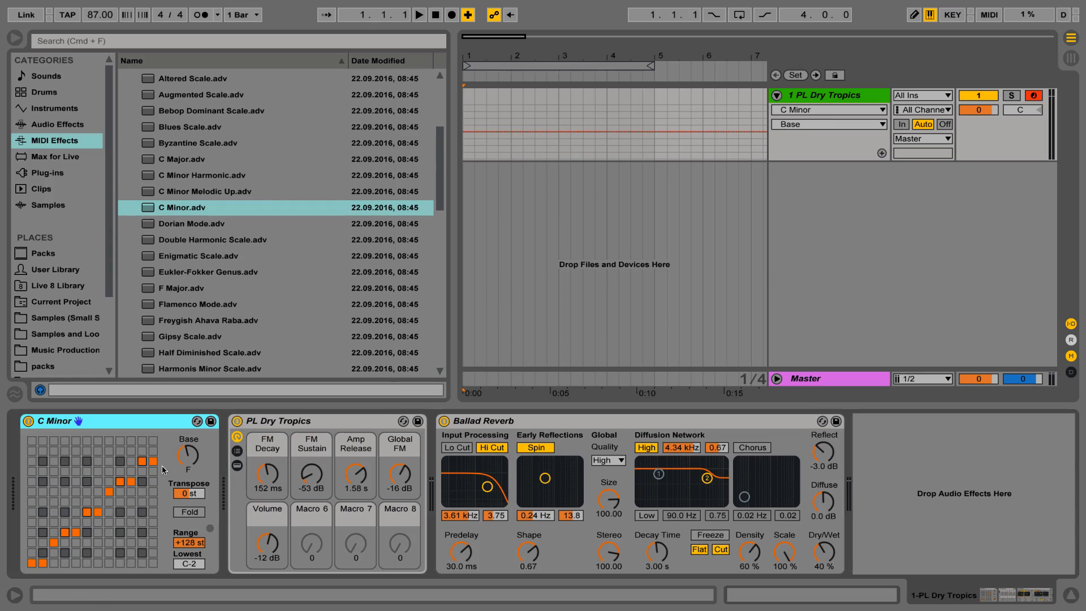